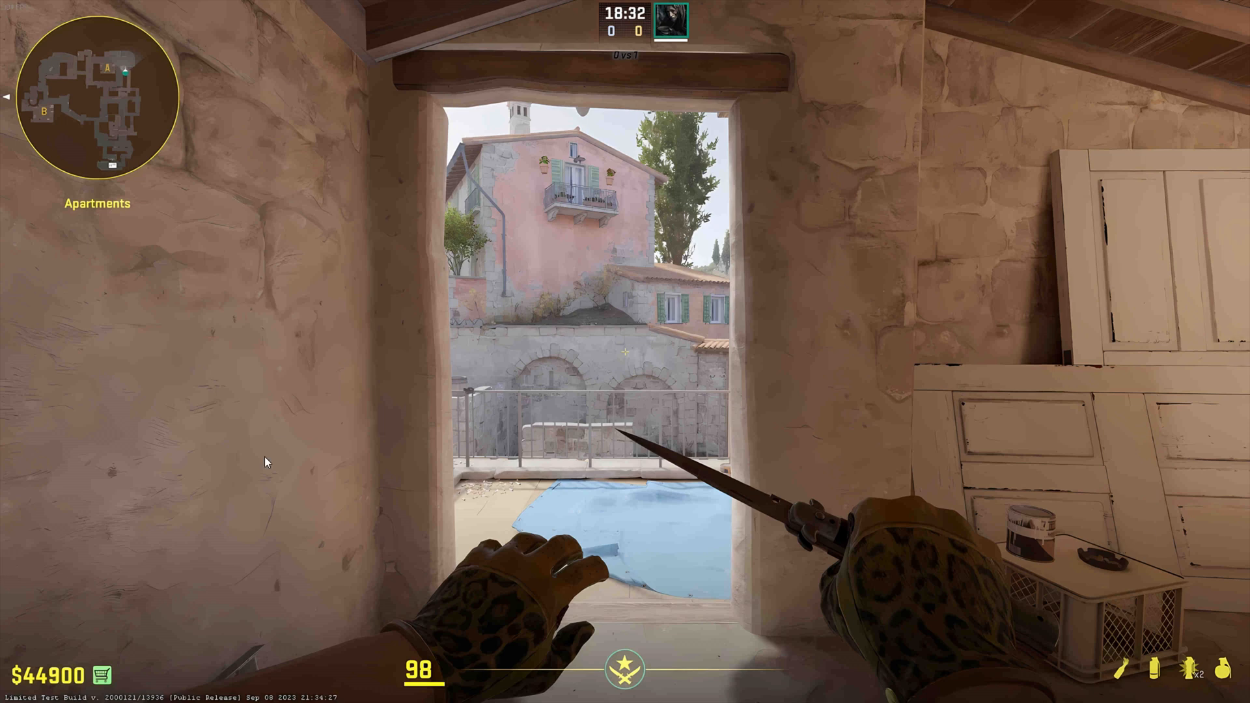
mouse_move(549, 69)
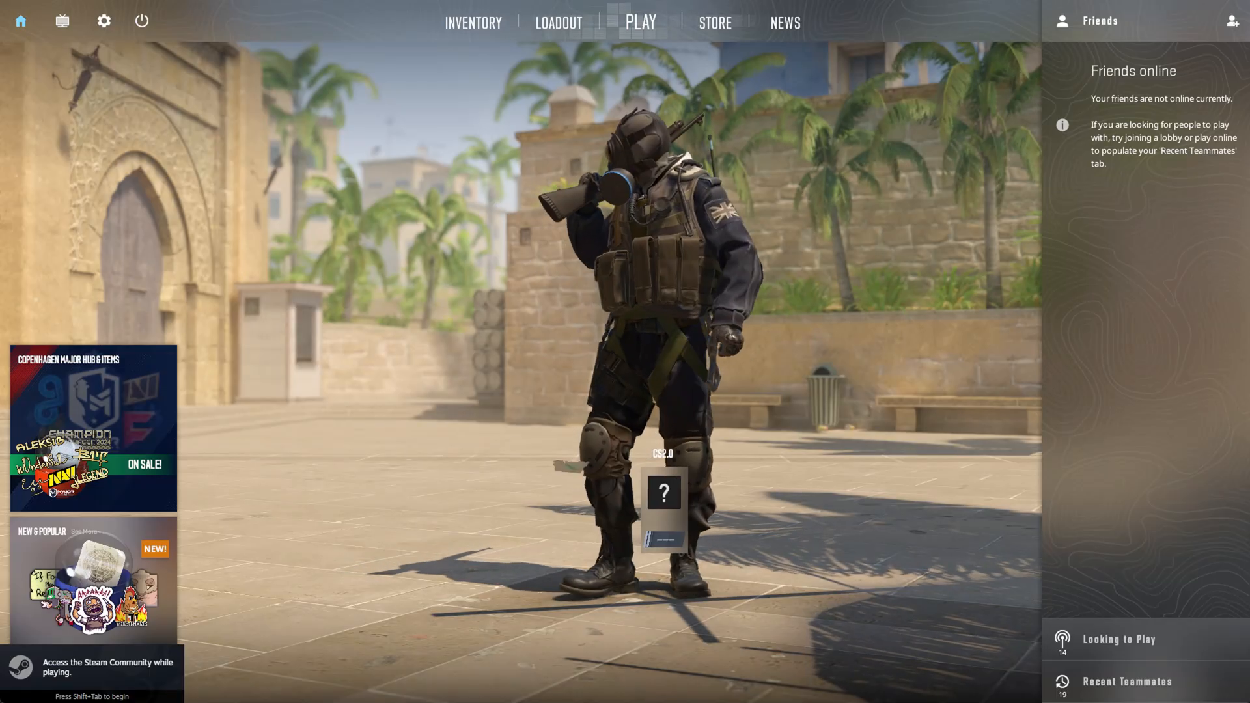
In Video settings, change Display Mode from Windowed to Fullscreen.
left_click(105, 20)
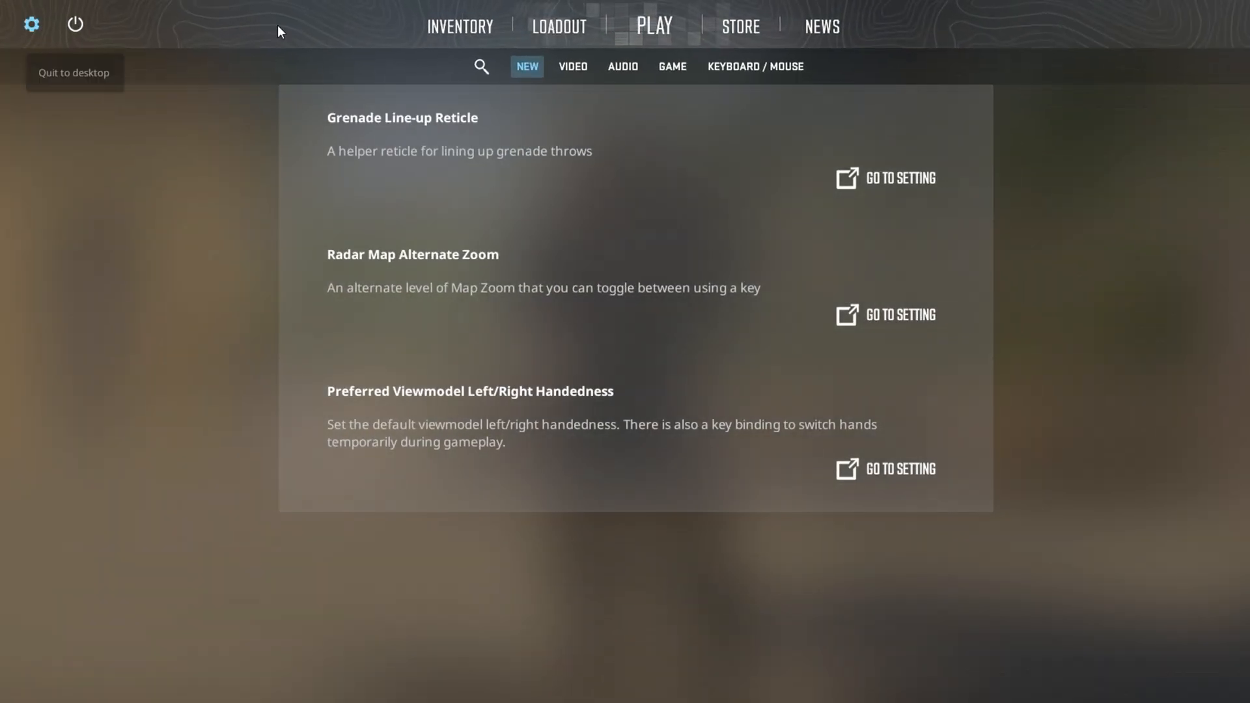
left_click(572, 66)
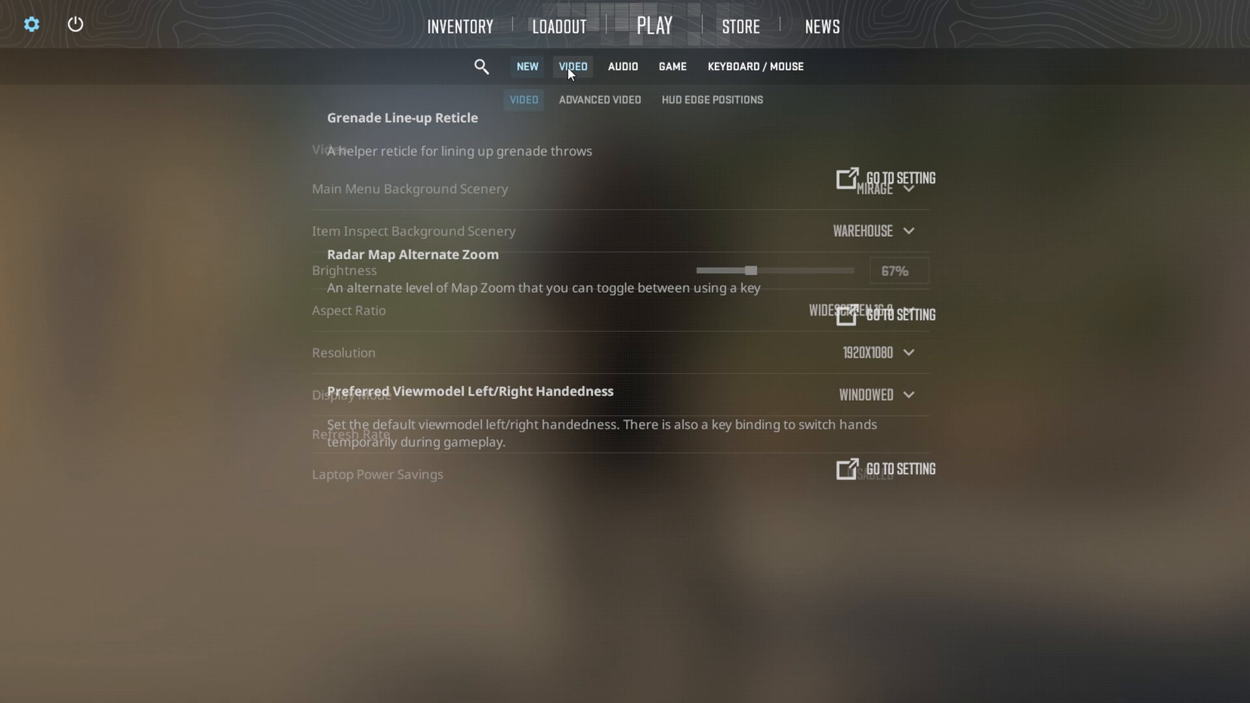
left_click(875, 395)
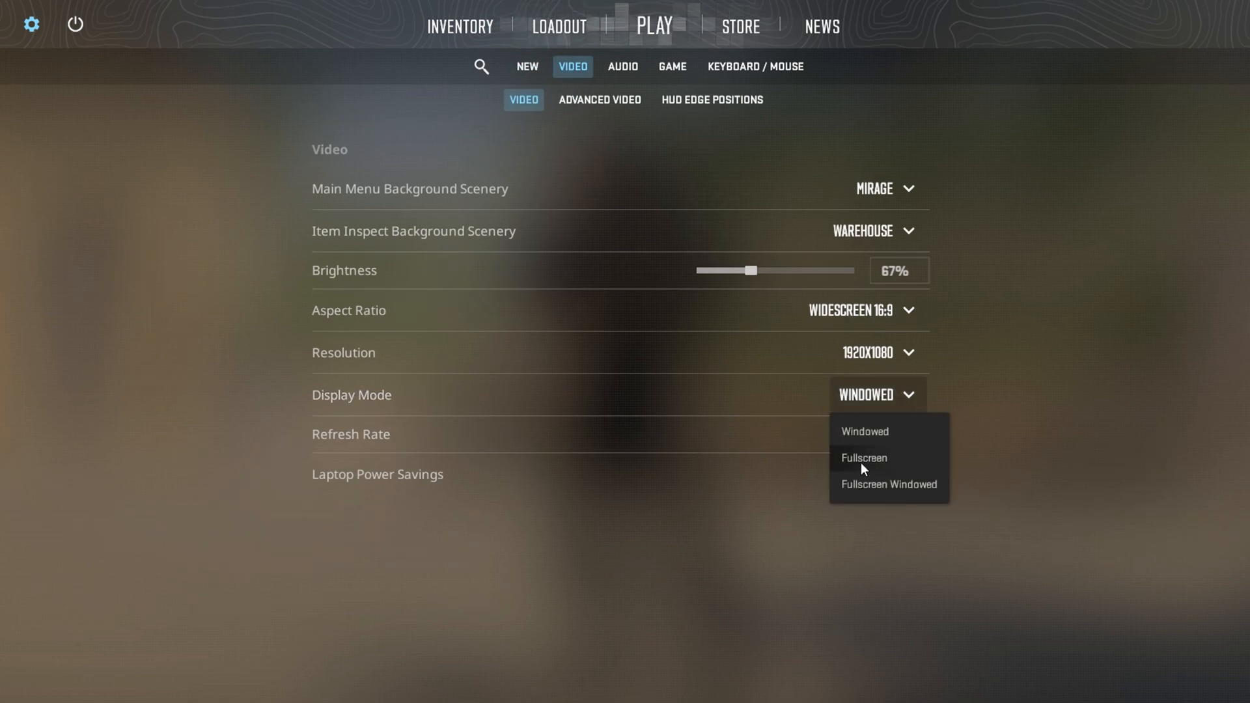
left_click(862, 456)
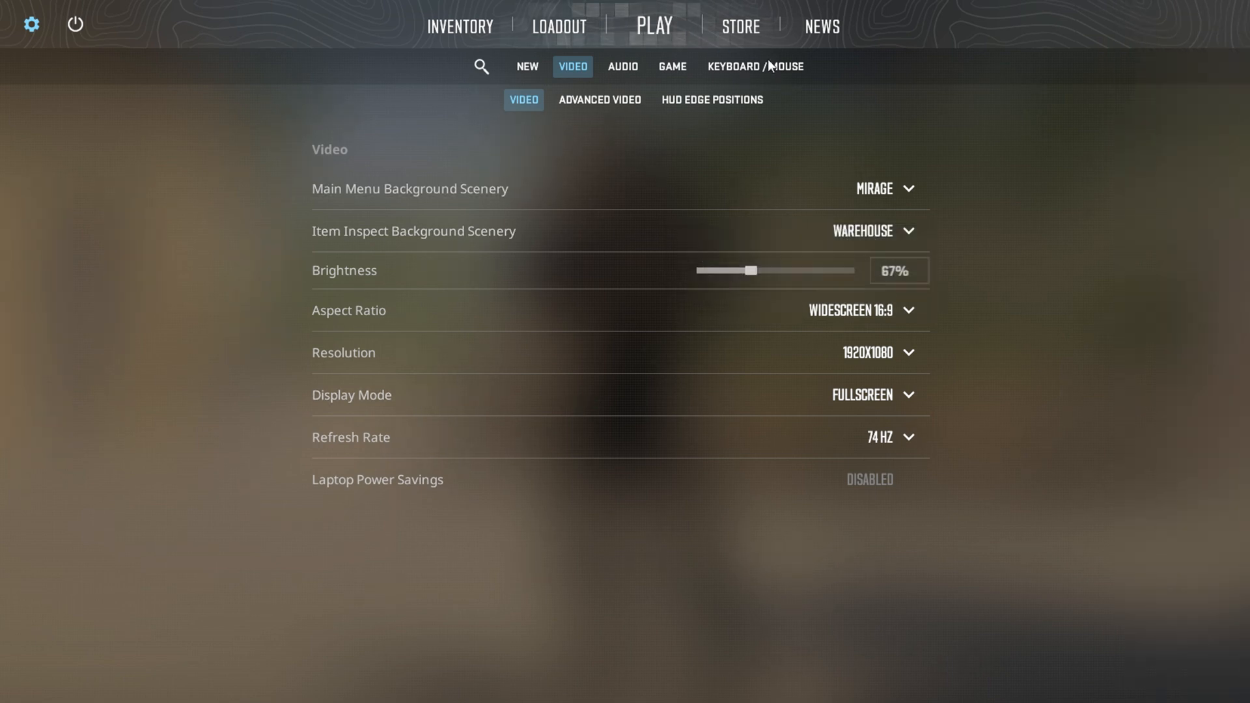
Show the Game settings where Enable Developer Console reads Yes.
left_click(672, 66)
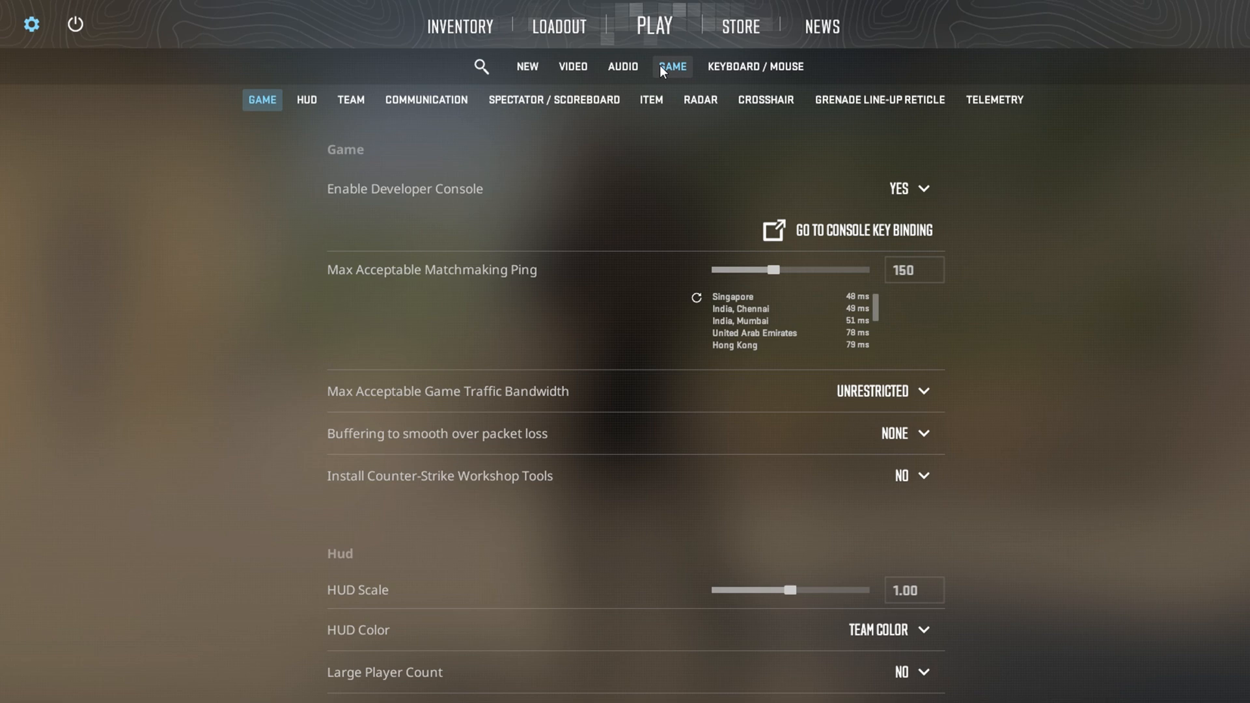
mouse_move(840, 168)
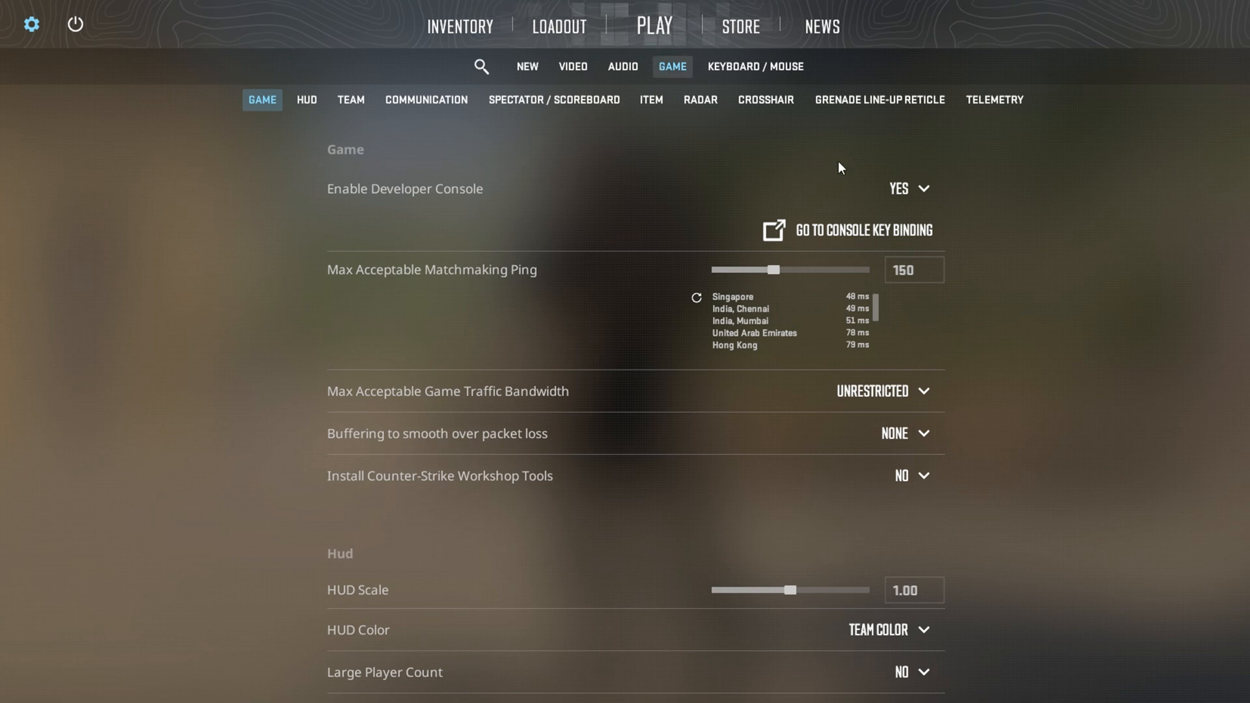
mouse_move(910, 189)
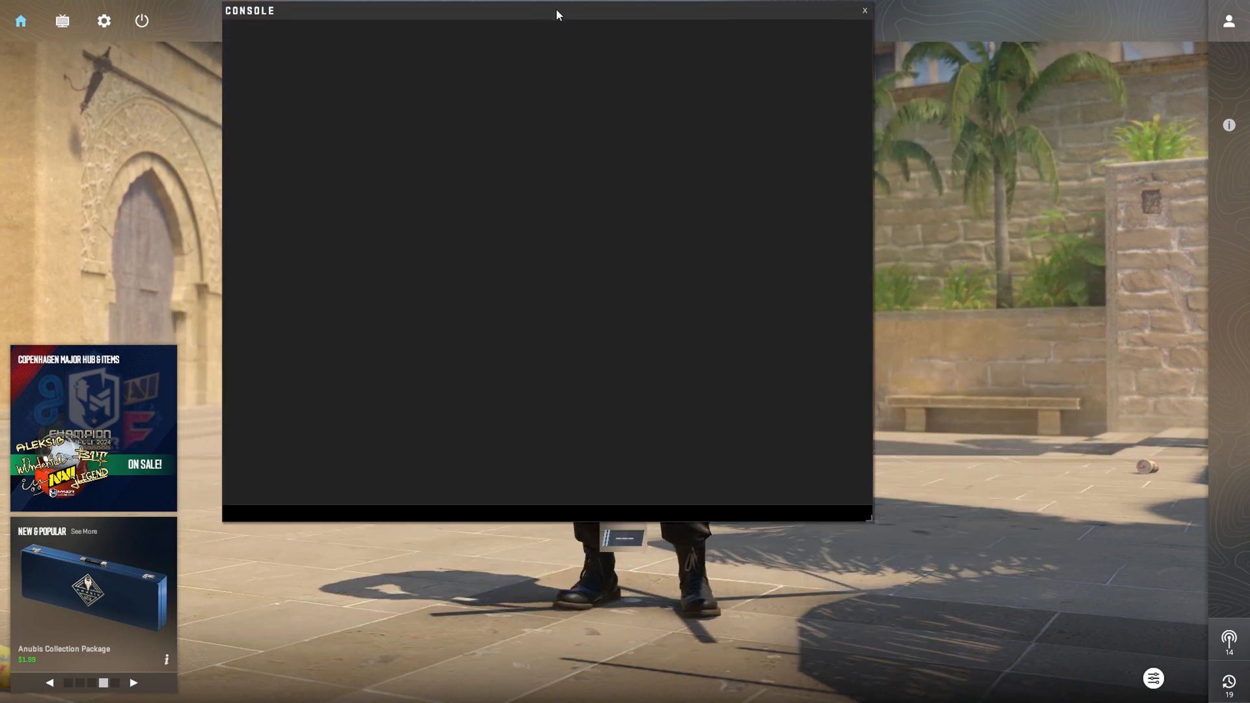
Enter fps_max 0 in the developer console input line without submitting it.
type("fps_max")
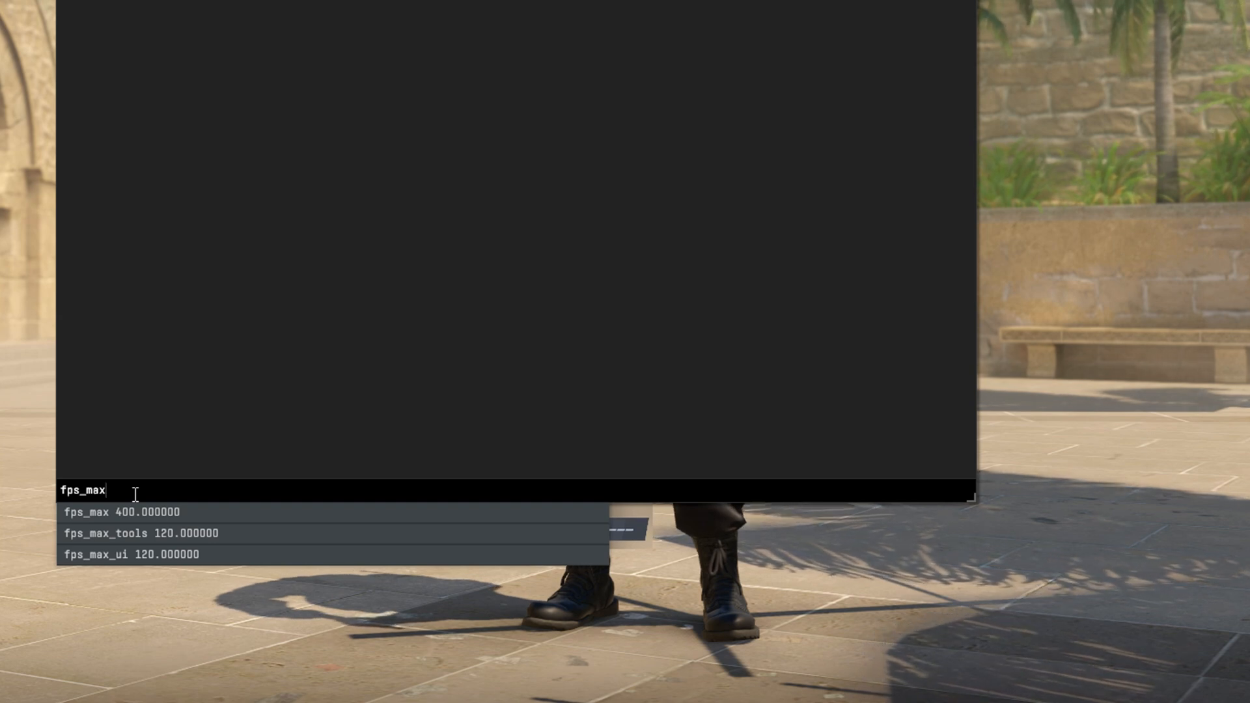
type("_0")
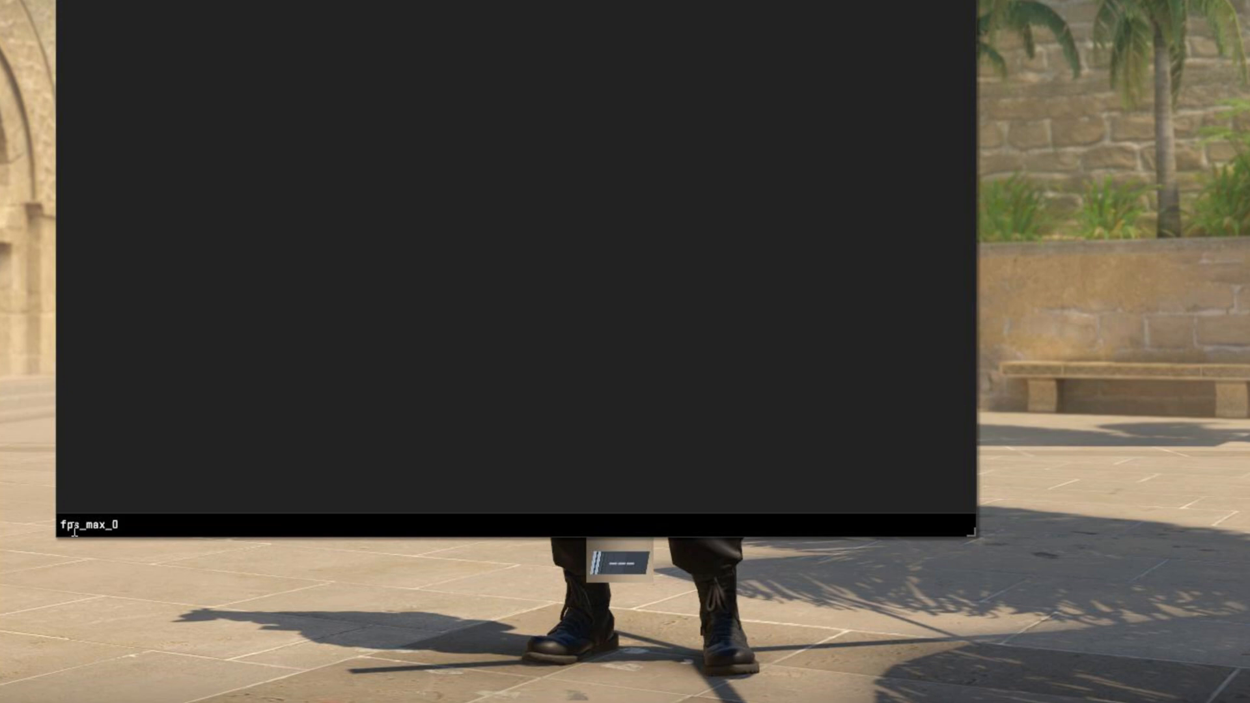
Run fps_max 0 to uncap the frame rate, then show the friends list.
key("enter")
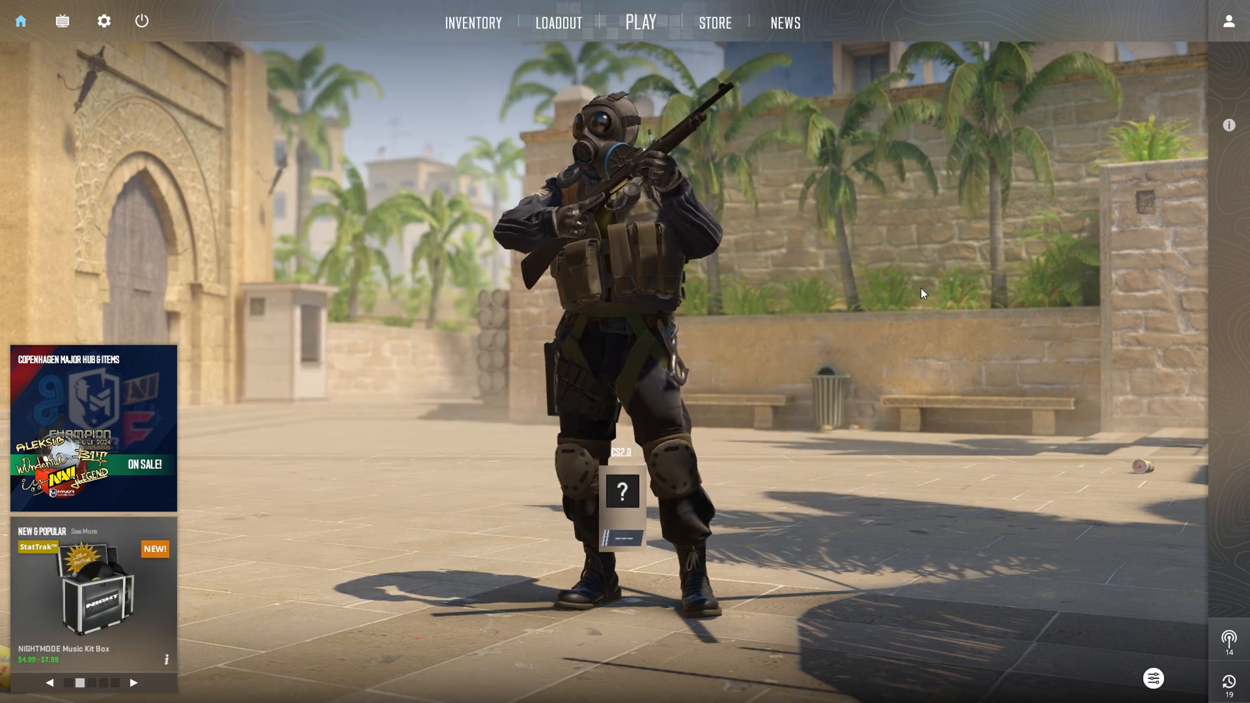
left_click(1226, 21)
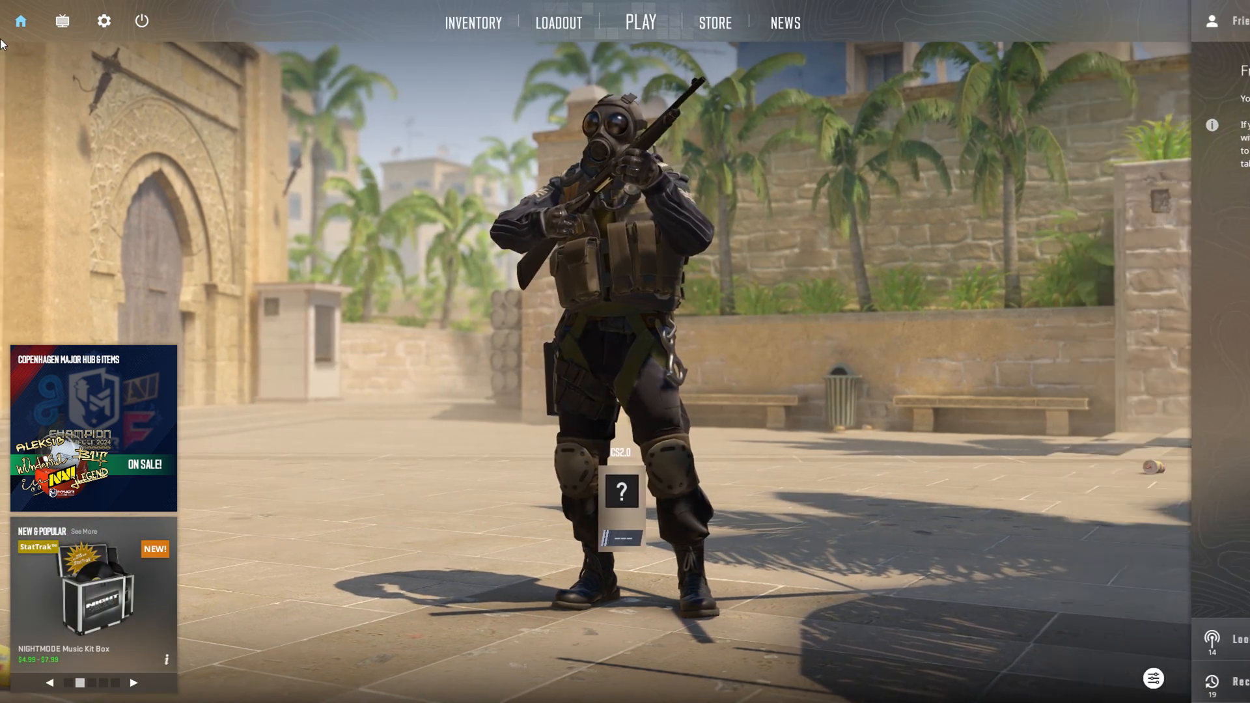